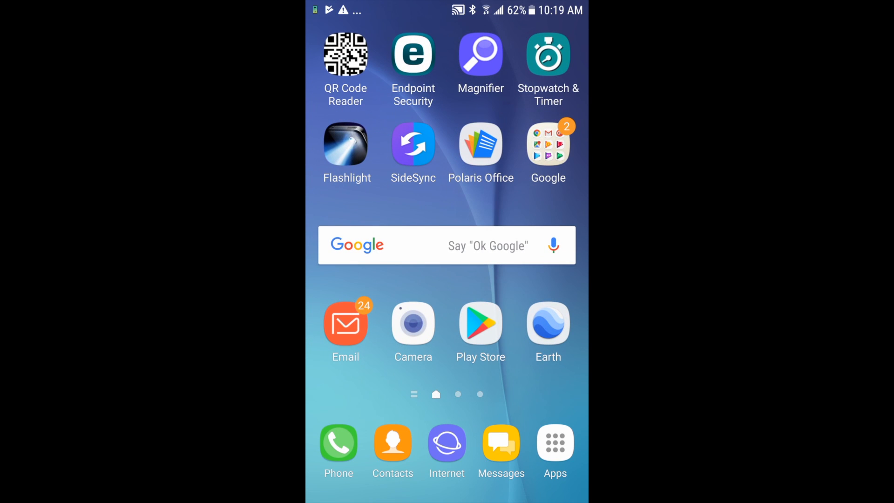
Search Google Play for 'fluvalsmart' and install the FluvalSmart app by Fluval.
{"action": "left_click", "coordinate": [480, 325]}
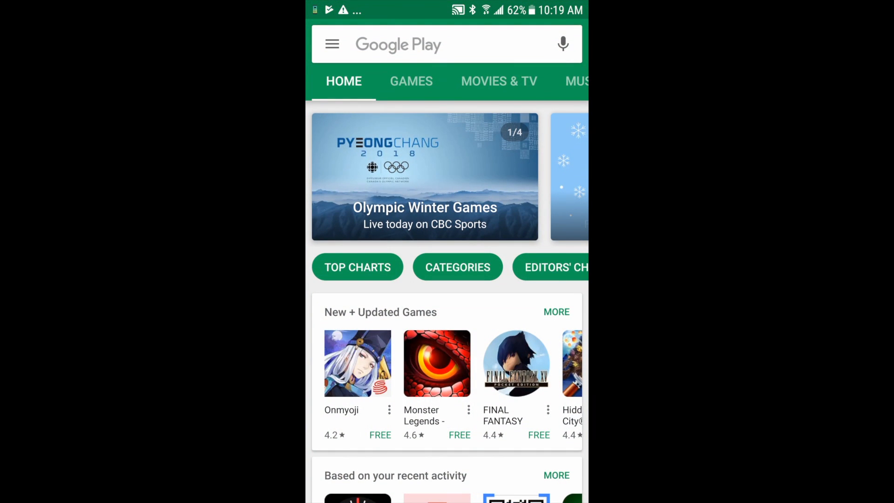
{"action": "left_click", "coordinate": [416, 44]}
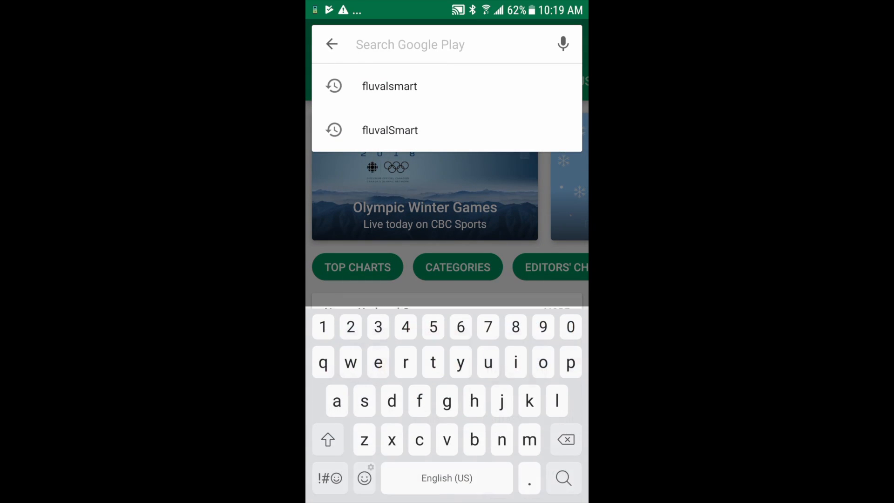
{"action": "left_click", "coordinate": [389, 86]}
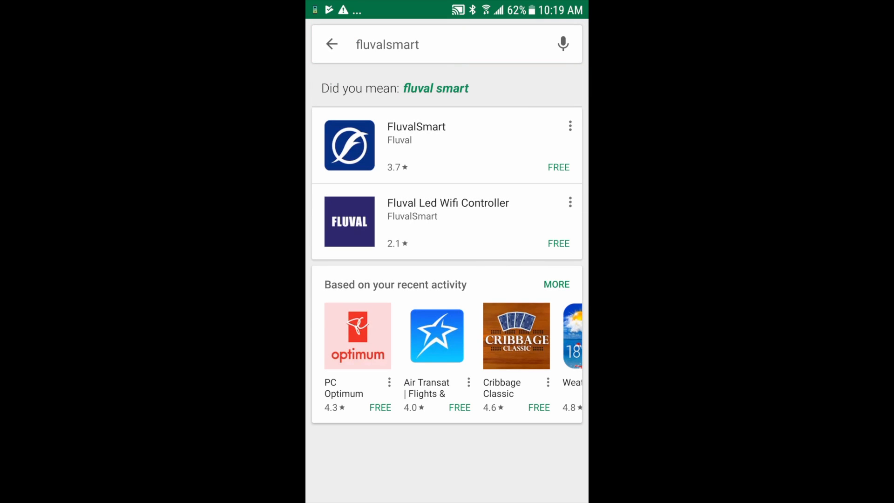
{"action": "left_click", "coordinate": [416, 145]}
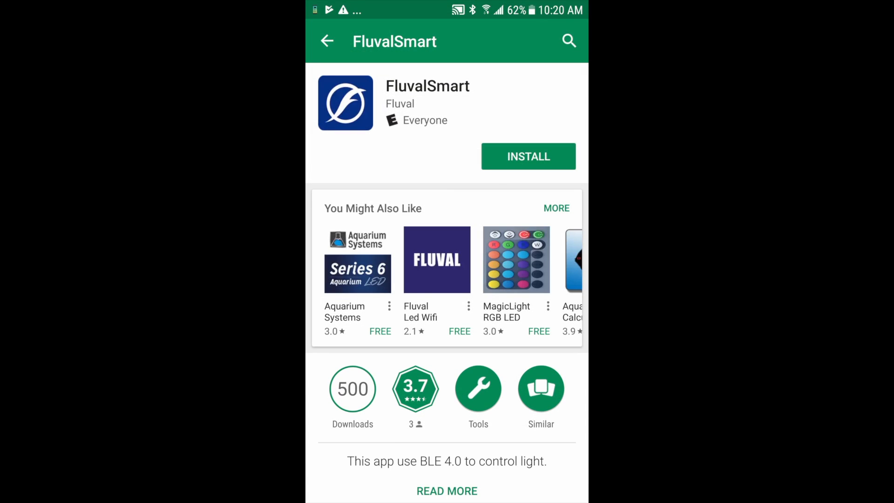
{"action": "left_click", "coordinate": [528, 157]}
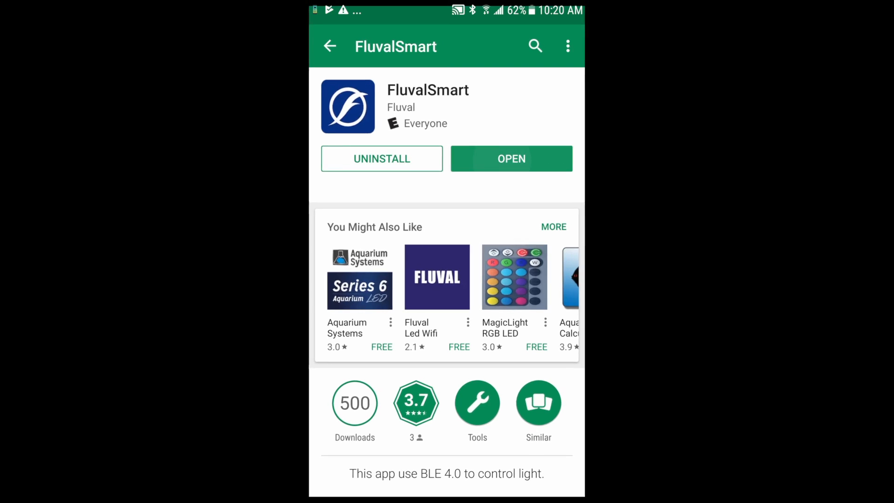
Launch FluvalSmart, keep English under Settings > Language, and show the Web tab's YouTube link.
{"action": "left_click", "coordinate": [510, 158]}
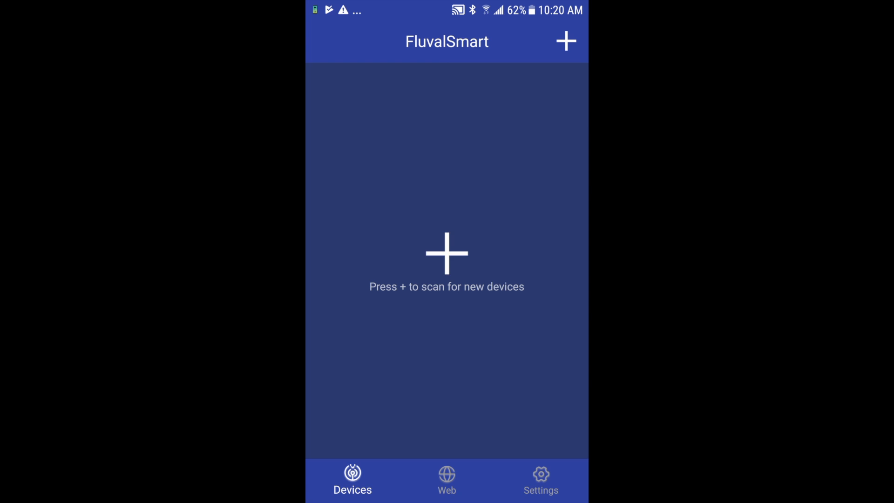
{"action": "left_click", "coordinate": [540, 480]}
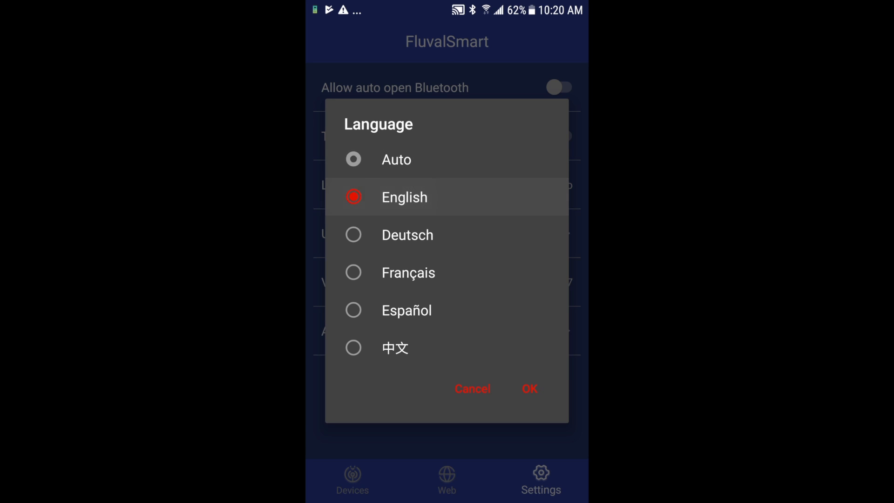
{"action": "left_click", "coordinate": [529, 389]}
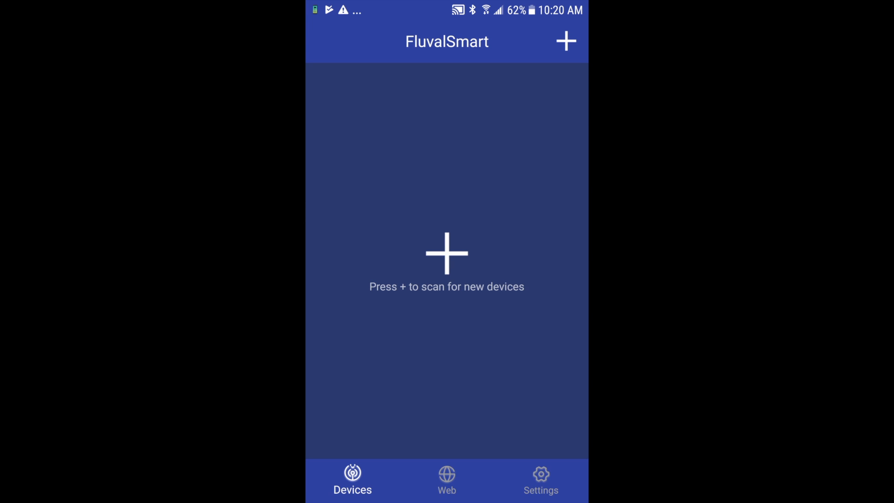
{"action": "left_click", "coordinate": [446, 481]}
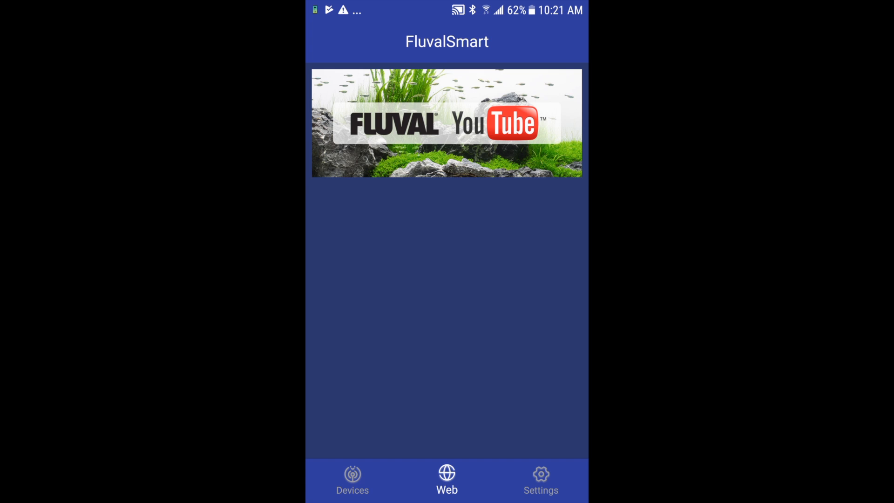
From the Devices tab, scan and find the Marine & Reef 800mm and Wing Nano Marine lights.
{"action": "left_click", "coordinate": [352, 480]}
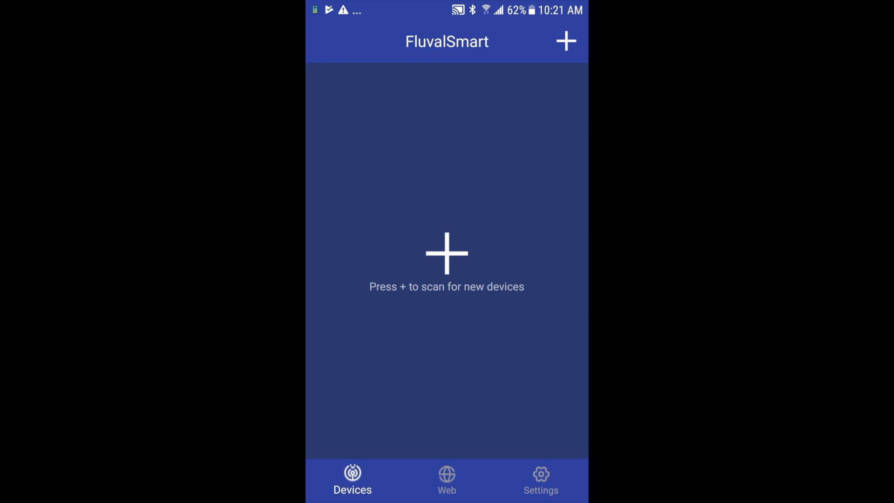
{"action": "left_click", "coordinate": [565, 41]}
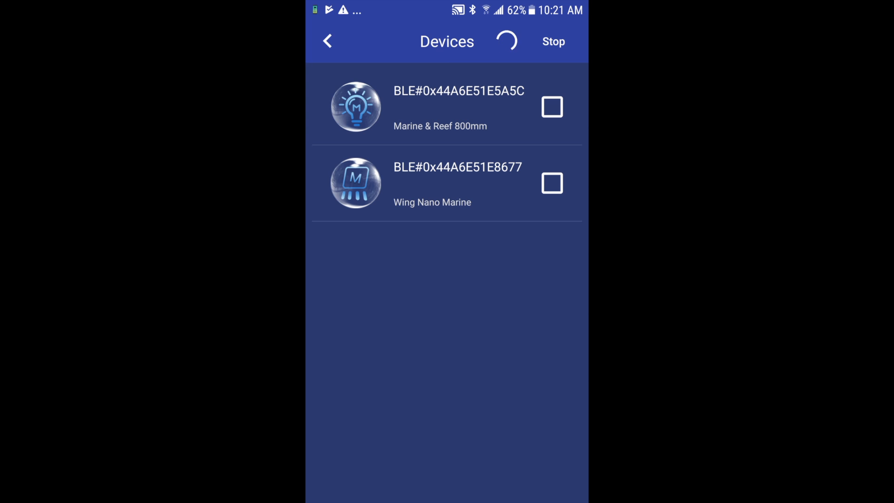
Stop the scan, add the Marine & Reef 800mm light, and open its control page.
{"action": "left_click", "coordinate": [551, 41]}
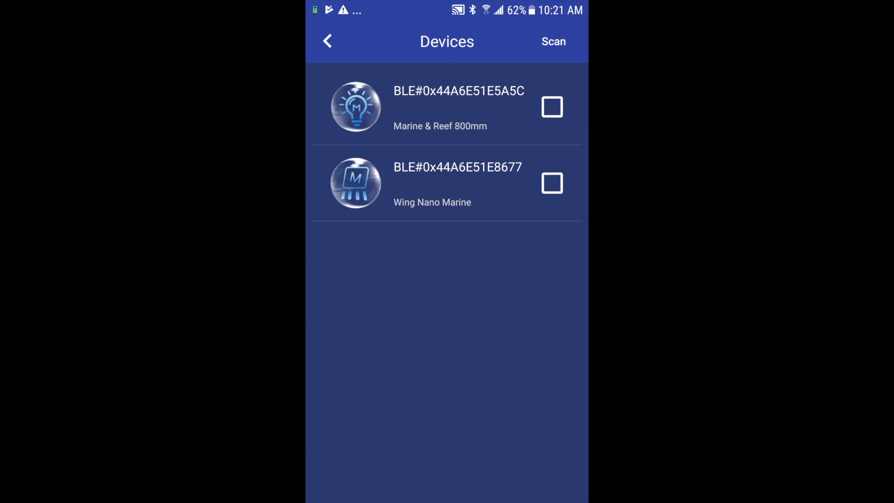
{"action": "left_click", "coordinate": [551, 107]}
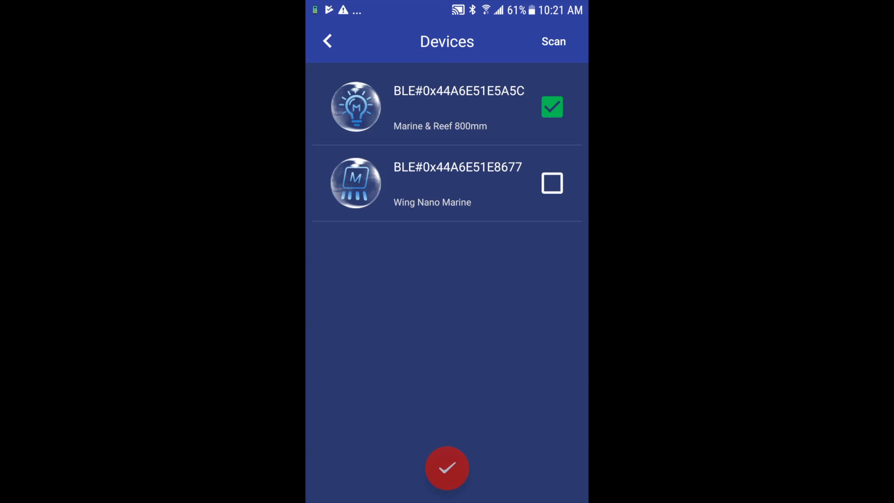
{"action": "left_click", "coordinate": [447, 468]}
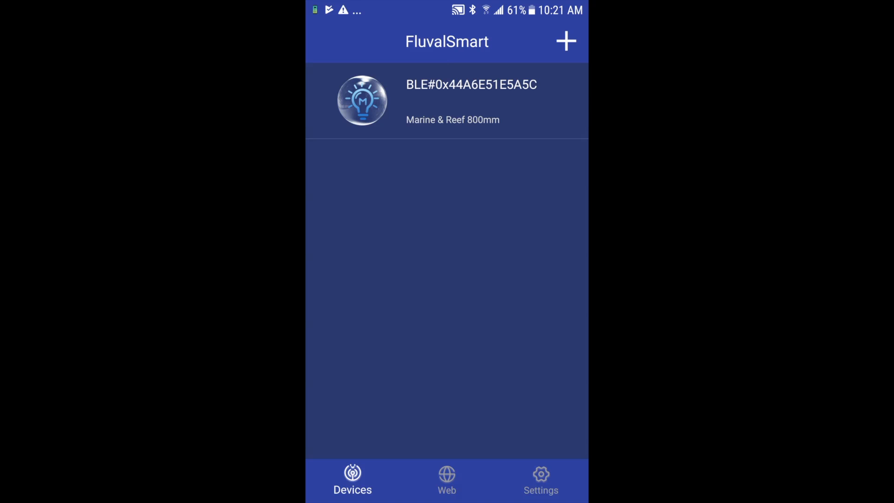
{"action": "left_click", "coordinate": [456, 101]}
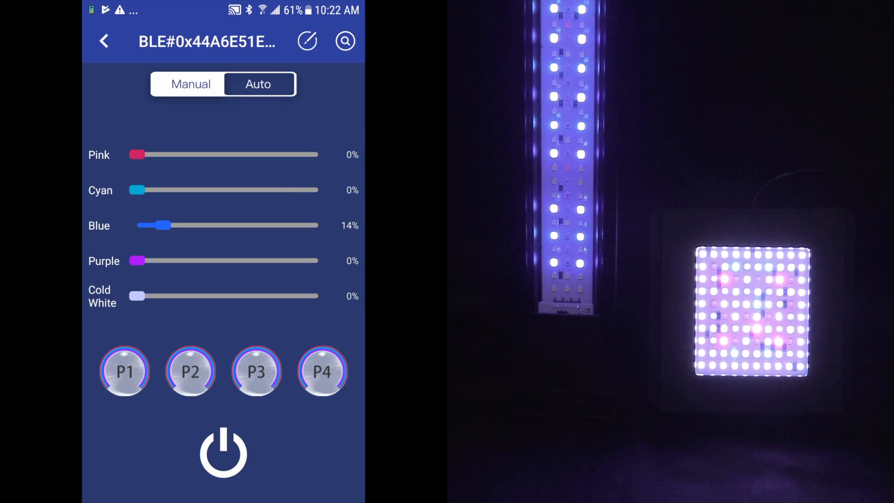
Mix Pink 28%, Cyan 34%, Blue 11%, Purple 25%, Cold White 23%, then power the light off.
{"action": "left_click_drag", "start_coordinate": [132, 155], "coordinate": [191, 155]}
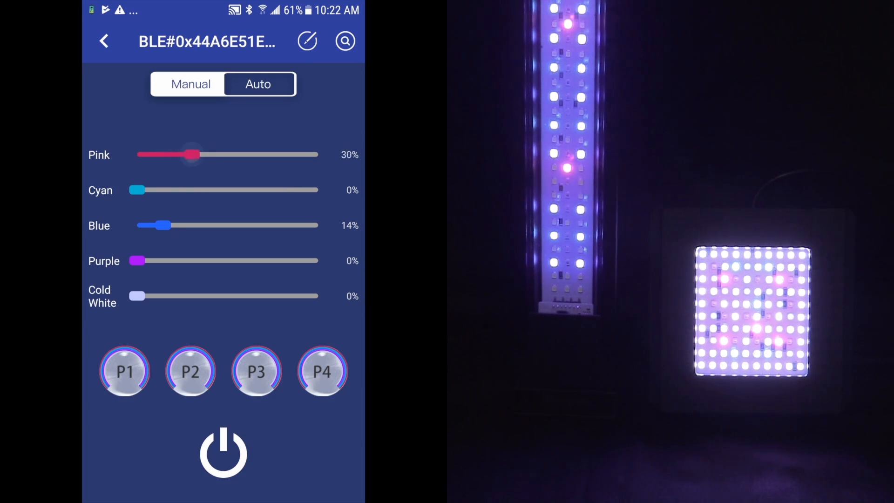
{"action": "left_click_drag", "start_coordinate": [196, 154], "coordinate": [191, 154]}
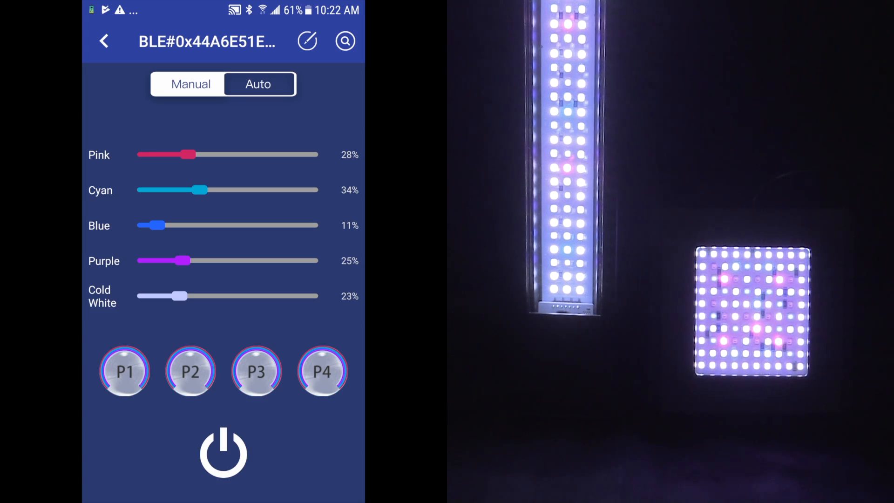
{"action": "left_click", "coordinate": [223, 451]}
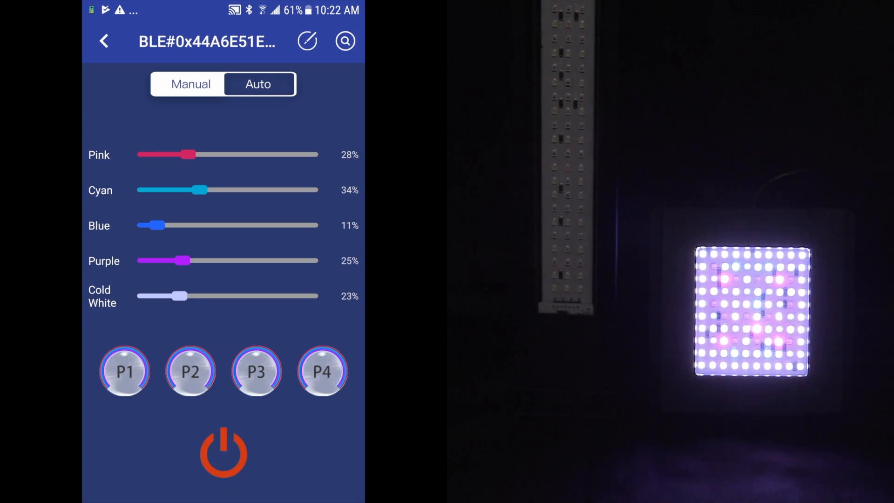
{"action": "left_click", "coordinate": [223, 452]}
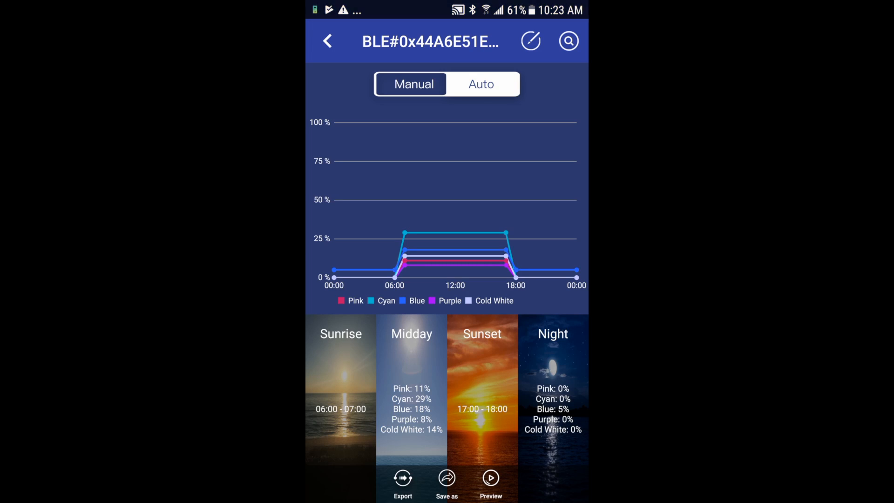
Keep sunrise starting at 06:00 and scroll its End hour from 07 toward 11.
{"action": "left_click", "coordinate": [340, 399]}
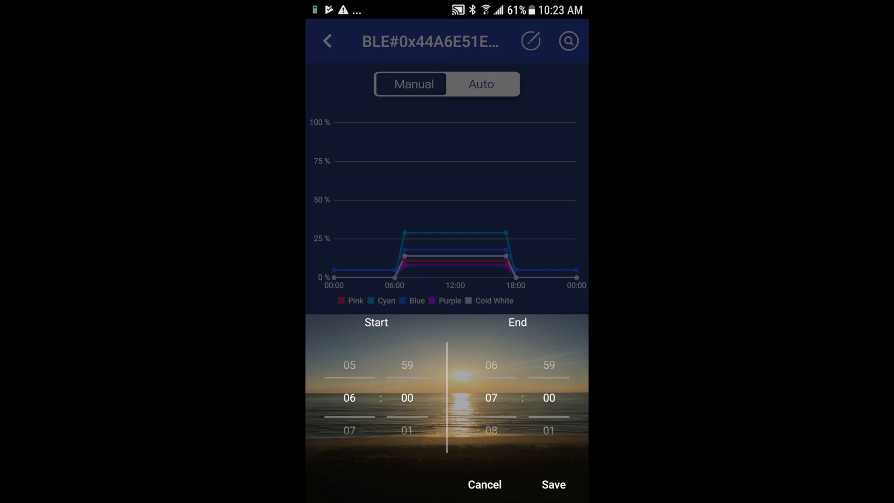
{"action": "scroll", "scroll_direction": "down", "scroll_amount": 3}
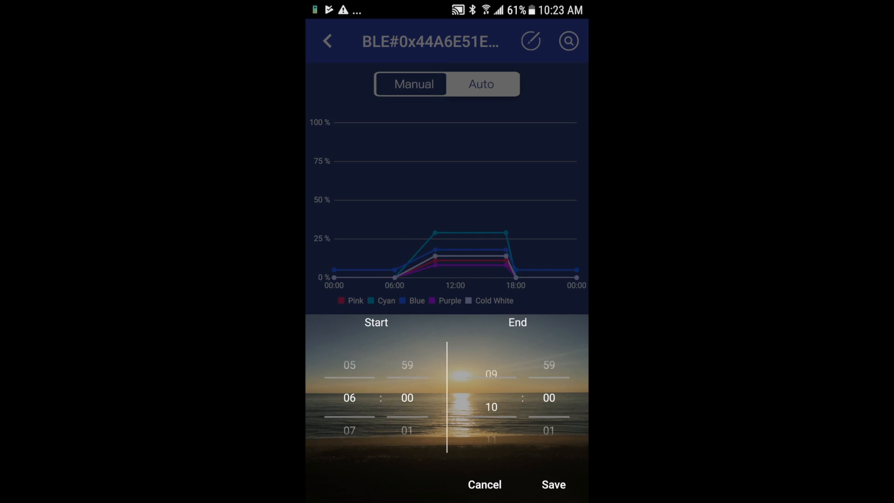
{"action": "scroll", "scroll_direction": "down", "scroll_amount": 3}
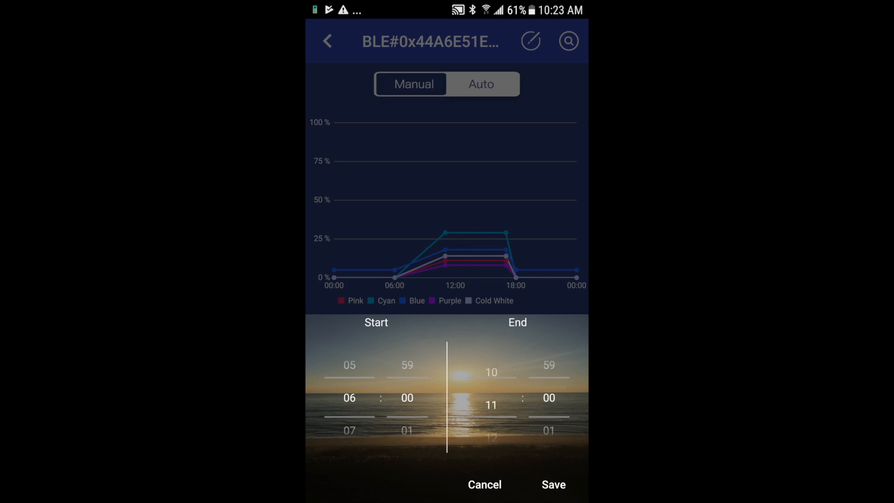
{"action": "scroll", "scroll_direction": "down", "scroll_amount": 3}
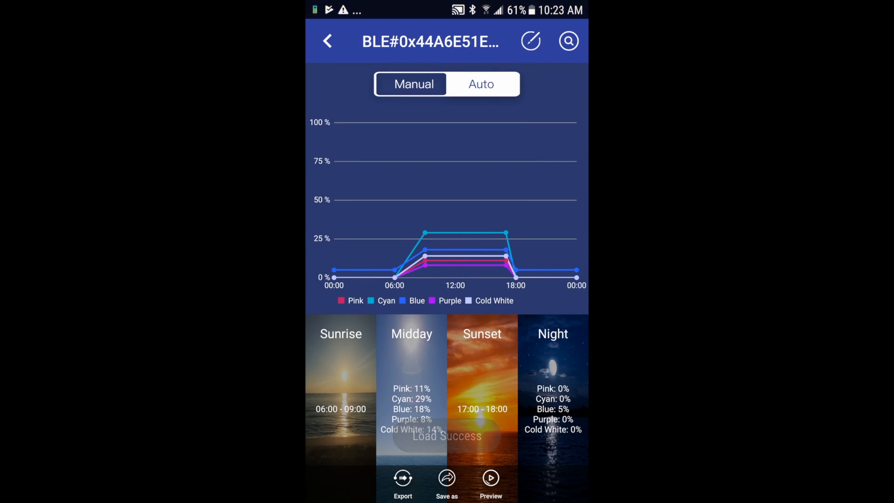
Save midday levels of Pink 71%, Cyan 53%, Blue 76%, Purple 79%, Cold White 88%.
{"action": "left_click", "coordinate": [411, 390]}
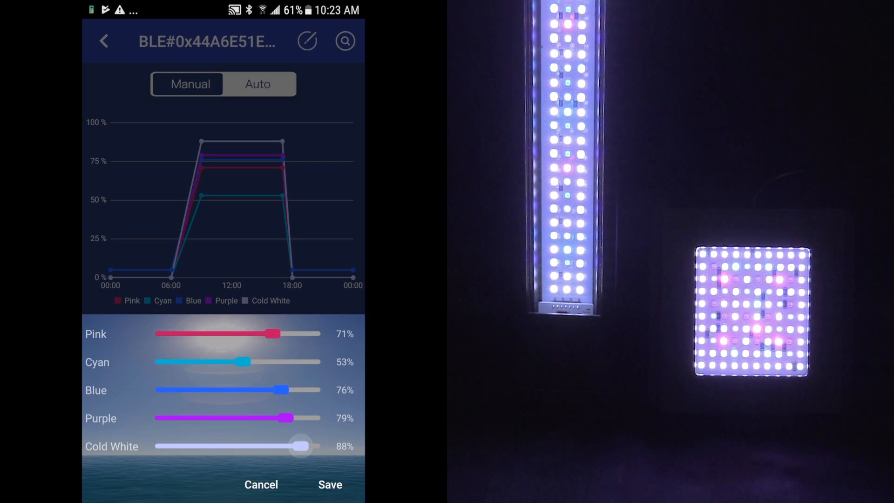
{"action": "left_click", "coordinate": [330, 484]}
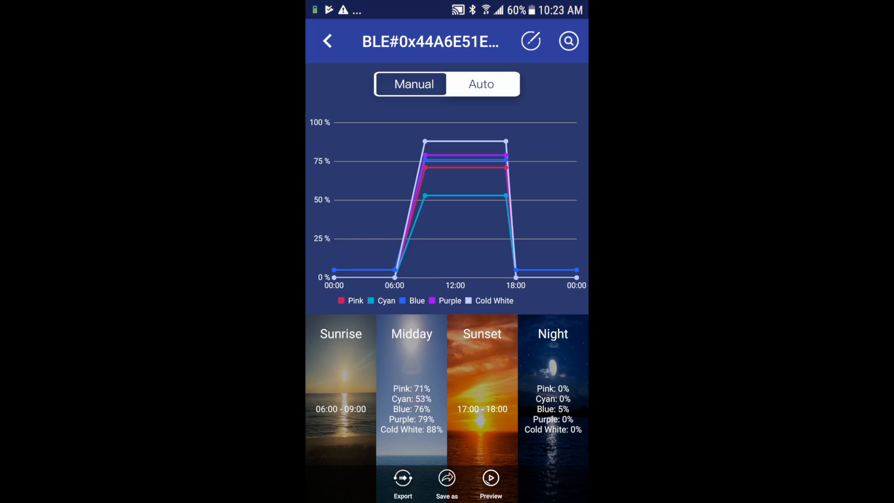
Change the sunset period to run 17:00–19:00 and save it.
{"action": "left_click", "coordinate": [481, 389]}
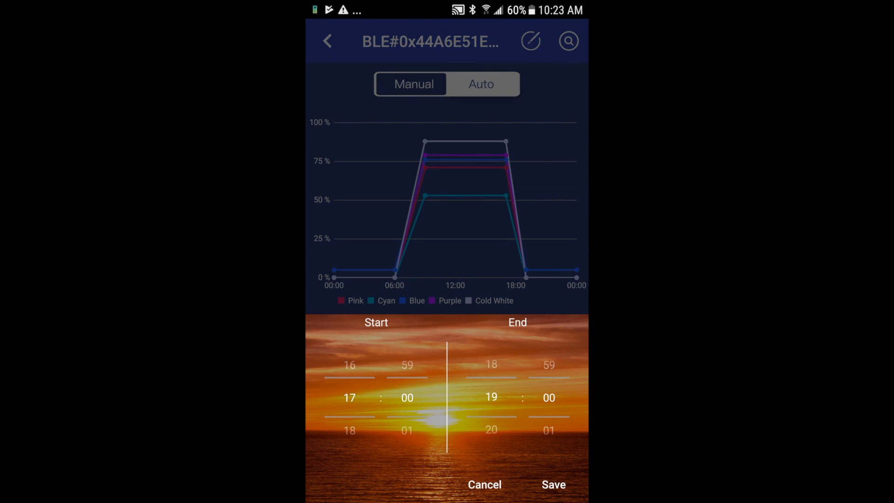
{"action": "left_click", "coordinate": [553, 485]}
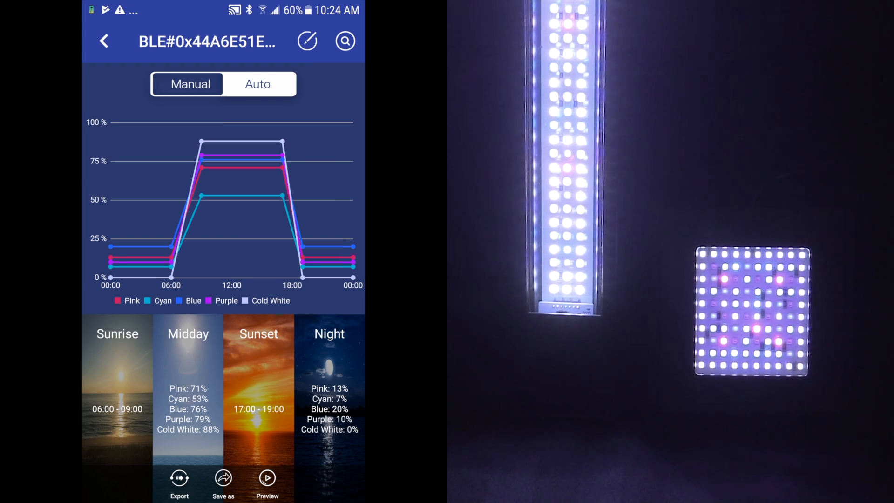
{"action": "left_click", "coordinate": [267, 478]}
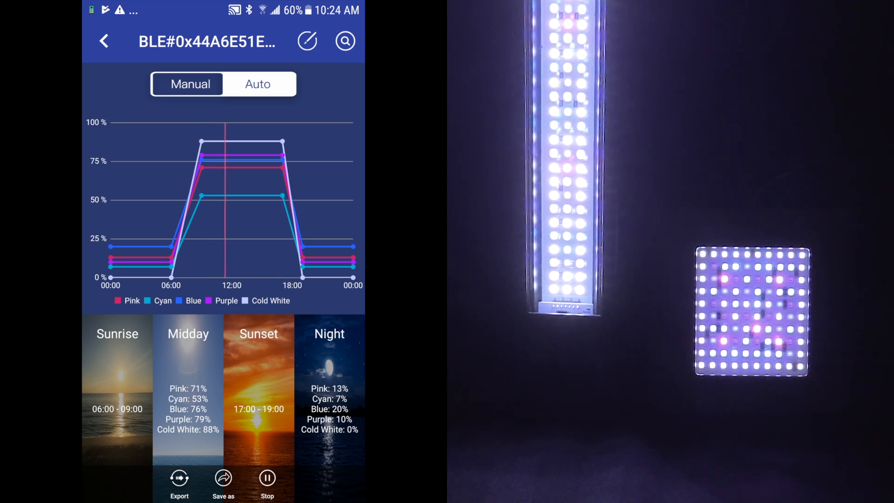
{"action": "left_click", "coordinate": [267, 478]}
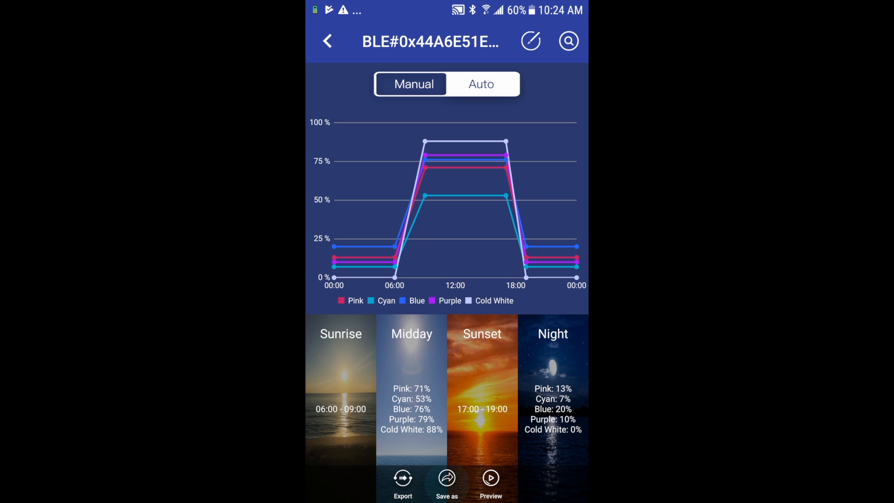
Enter the profile name light1 in Save as, fixing a typo, and save it.
{"action": "left_click", "coordinate": [446, 482]}
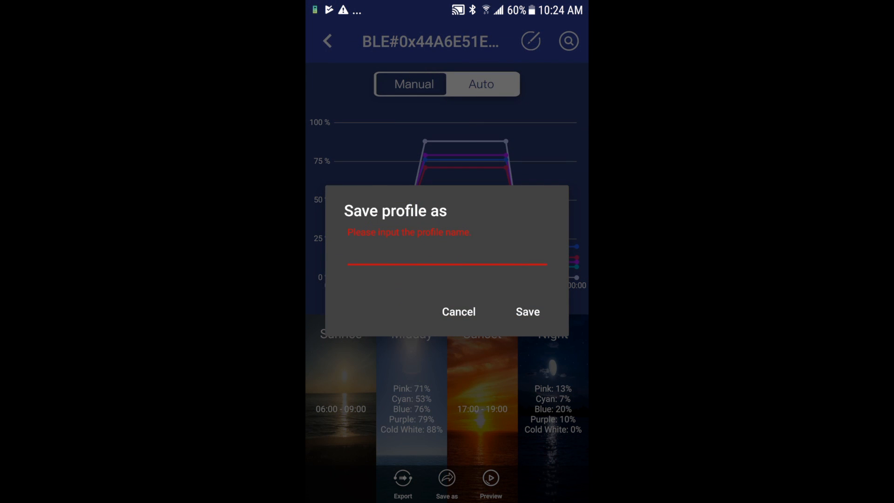
{"action": "left_click", "coordinate": [447, 264]}
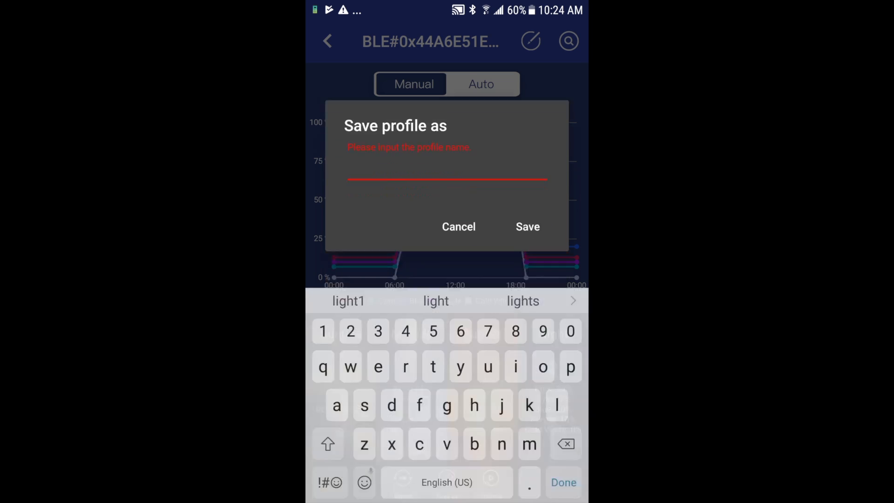
{"action": "left_click", "coordinate": [556, 399]}
{"action": "type", "text": "lught1"}
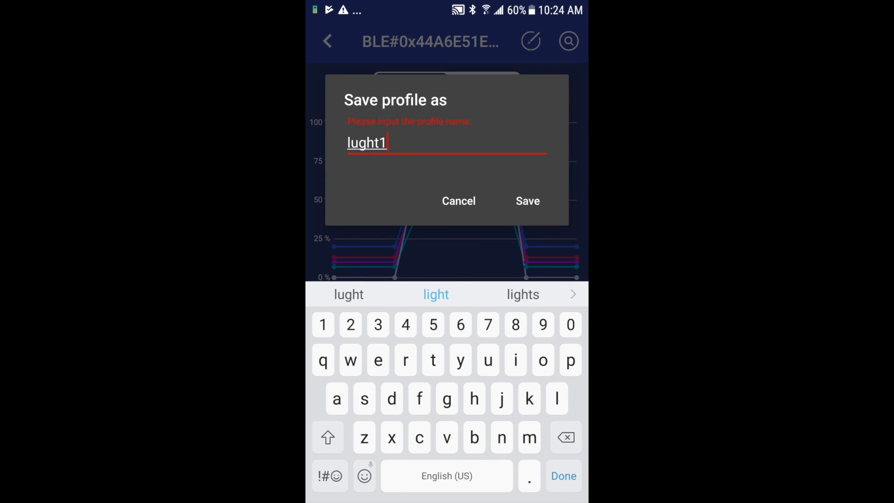
{"action": "left_click", "coordinate": [446, 399]}
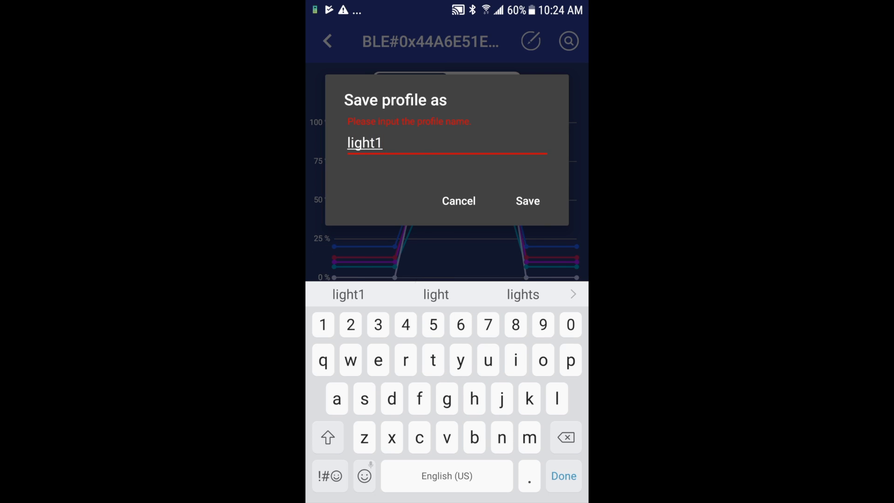
{"action": "left_click", "coordinate": [526, 201]}
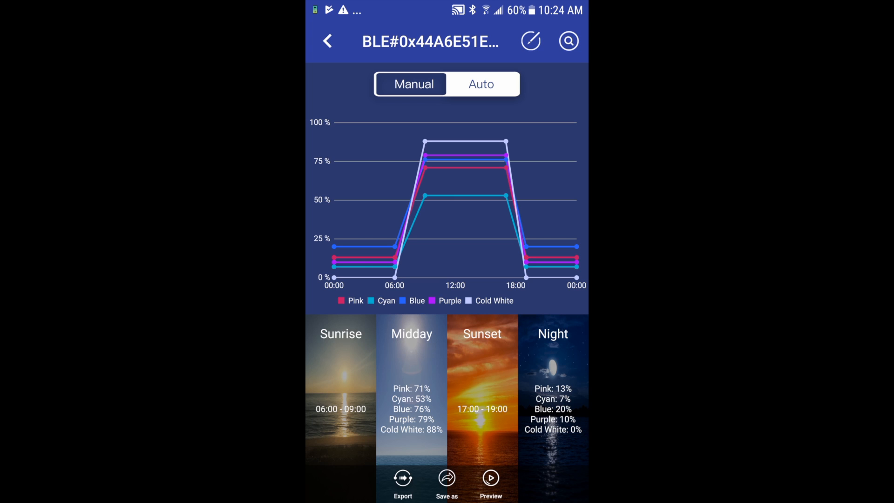
Export 'Preset - Sunny Reef' to the light from the Export profile dialog.
{"action": "left_click", "coordinate": [402, 479]}
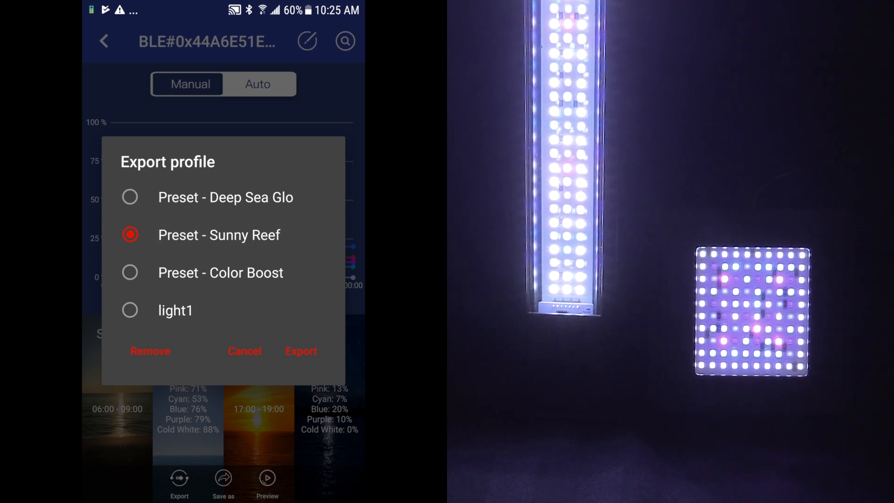
{"action": "left_click", "coordinate": [301, 352]}
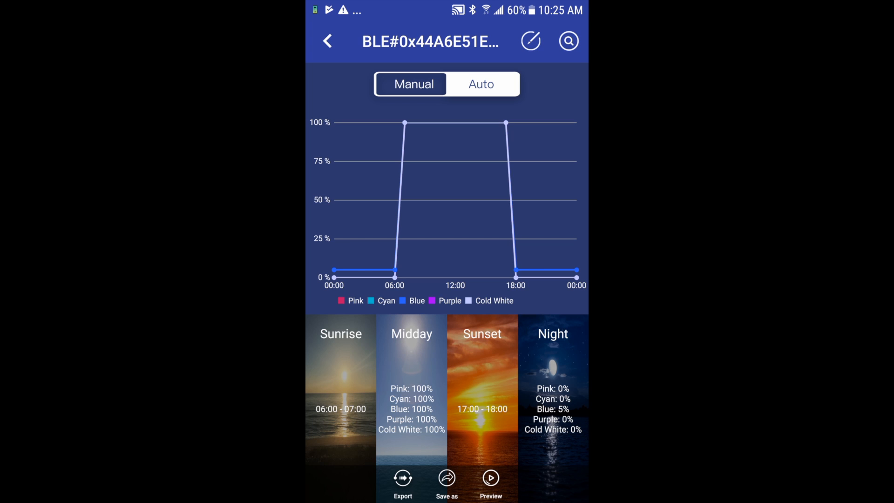
Replace the light's device name with 'marine1' and save it.
{"action": "left_click", "coordinate": [530, 41]}
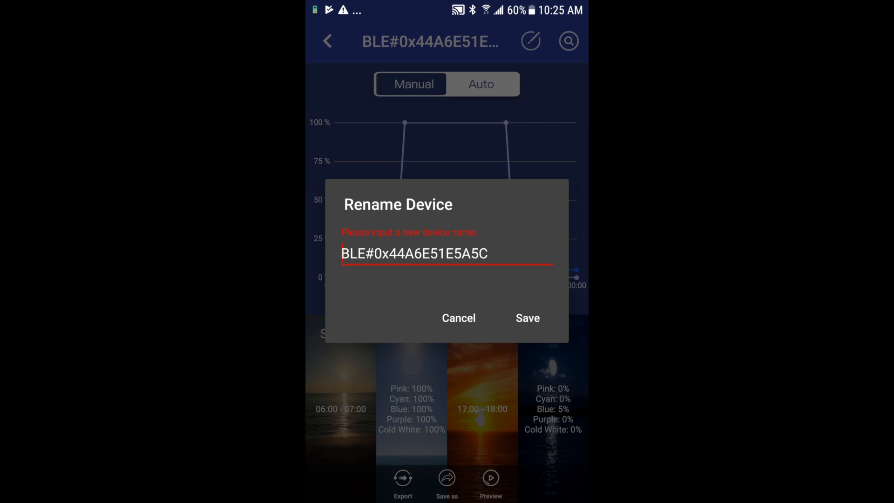
{"action": "left_click", "coordinate": [448, 253]}
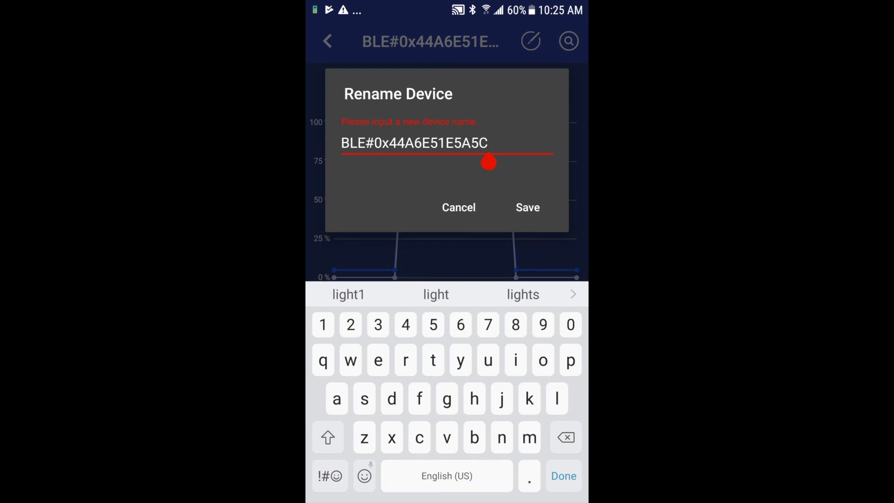
{"action": "left_click", "coordinate": [564, 437]}
{"action": "type", "text": "mar"}
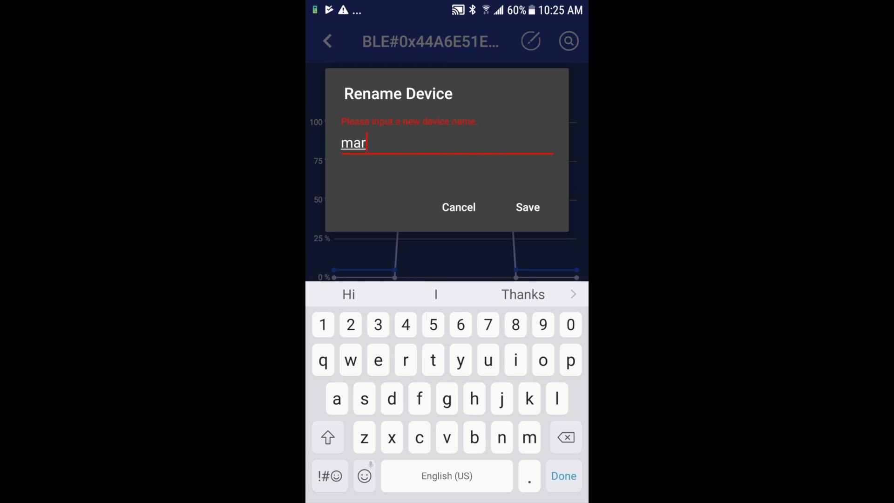
{"action": "type", "text": "ine1"}
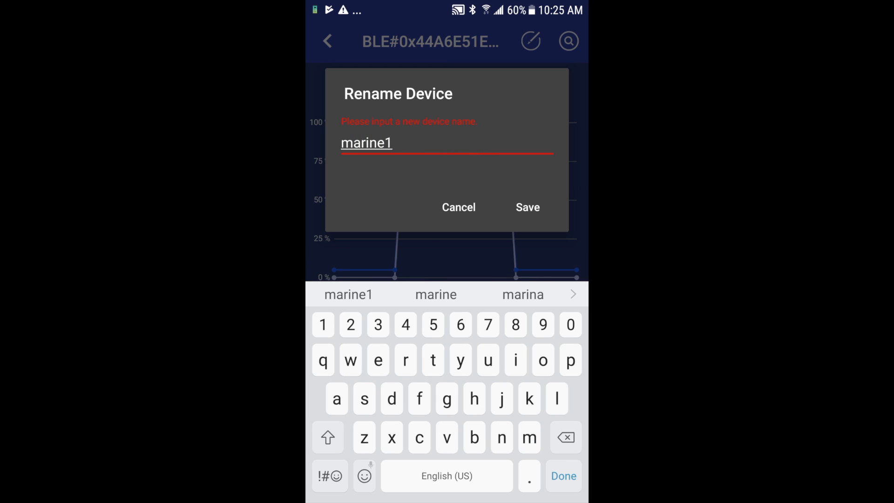
{"action": "left_click", "coordinate": [527, 207]}
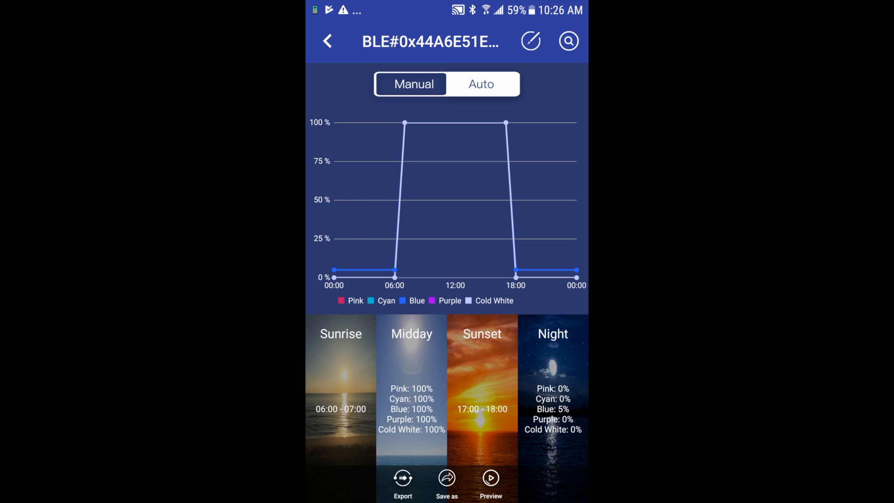
Go back to the Devices list showing marine1, a Marine & Reef 800mm.
{"action": "left_click", "coordinate": [491, 478]}
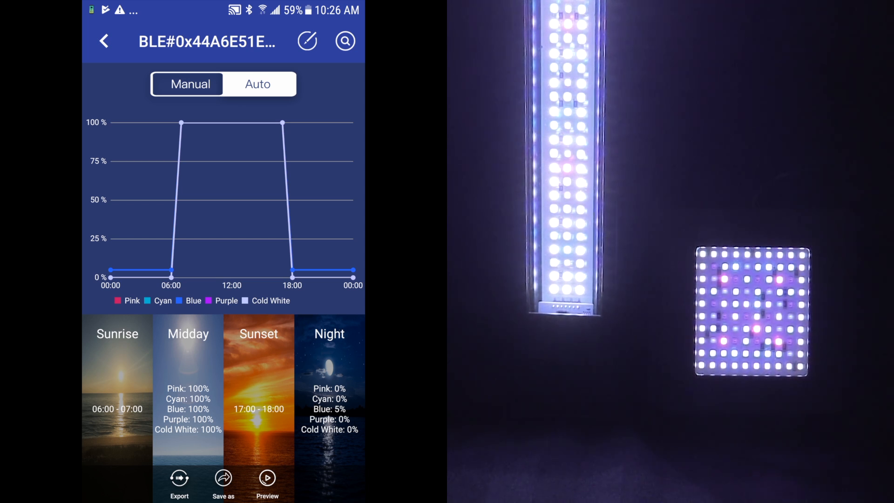
{"action": "left_click", "coordinate": [105, 40]}
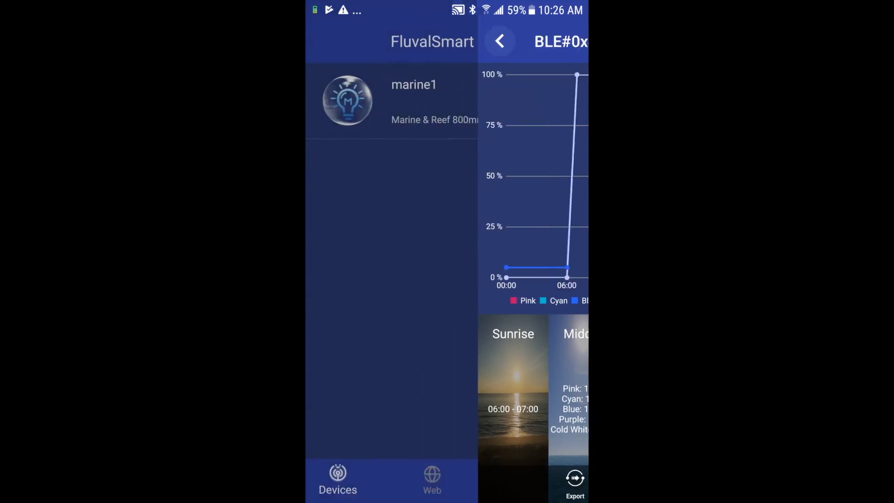
{"action": "left_click", "coordinate": [499, 41]}
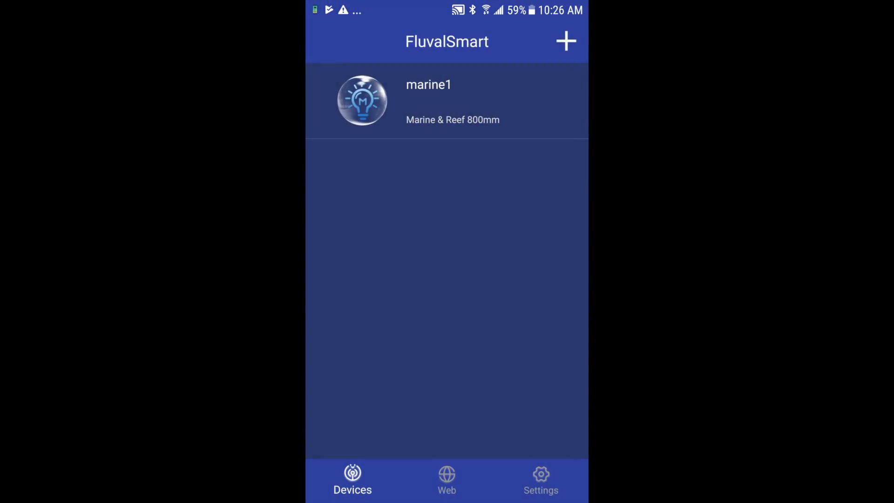